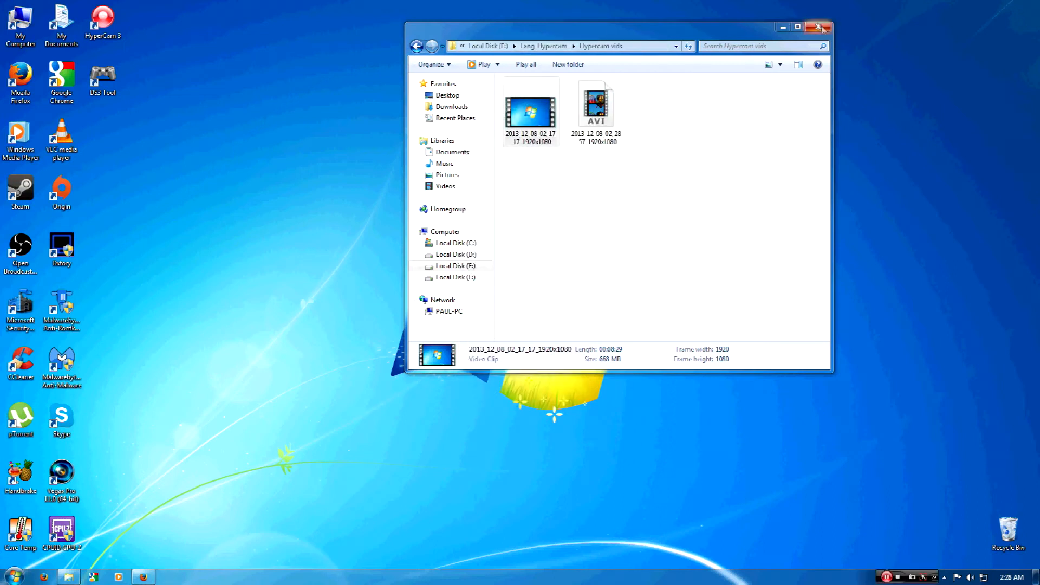
Close the Hypercam vids Explorer window to clear the desktop.
{"action": "left_click", "coordinate": [821, 27]}
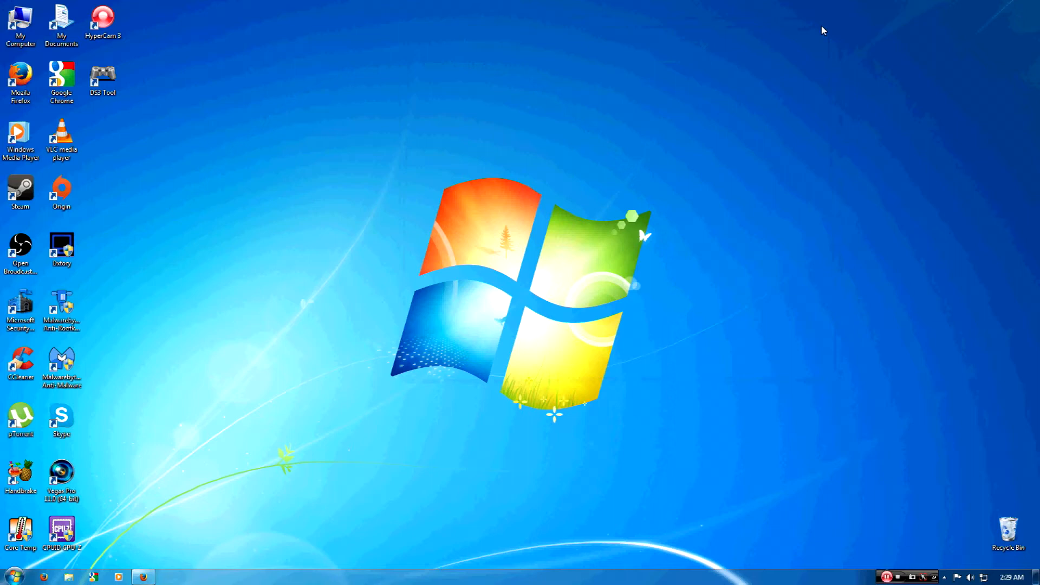
{"action": "mouse_move", "coordinate": [733, 117]}
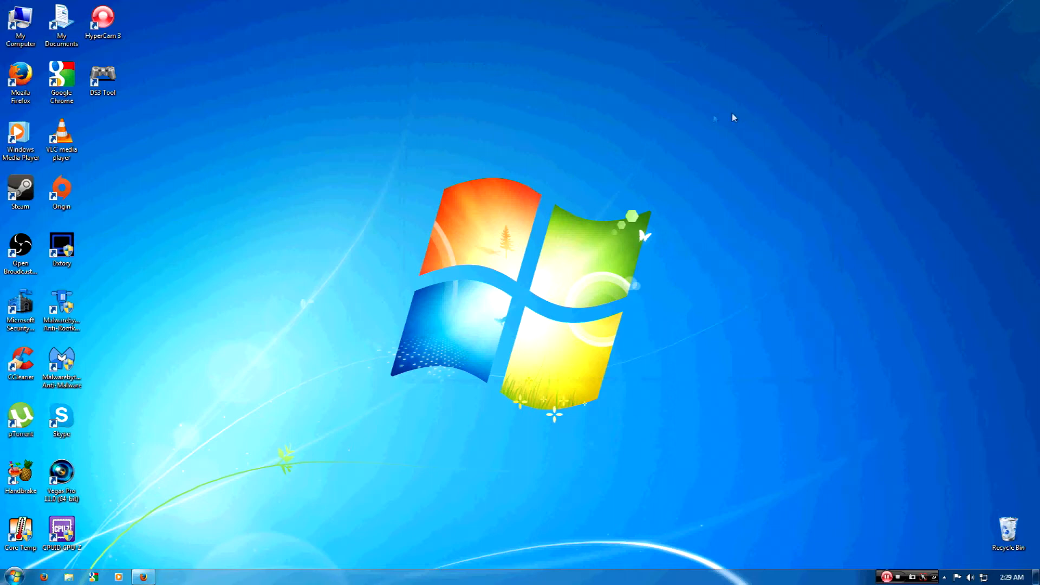
{"action": "mouse_move", "coordinate": [446, 199]}
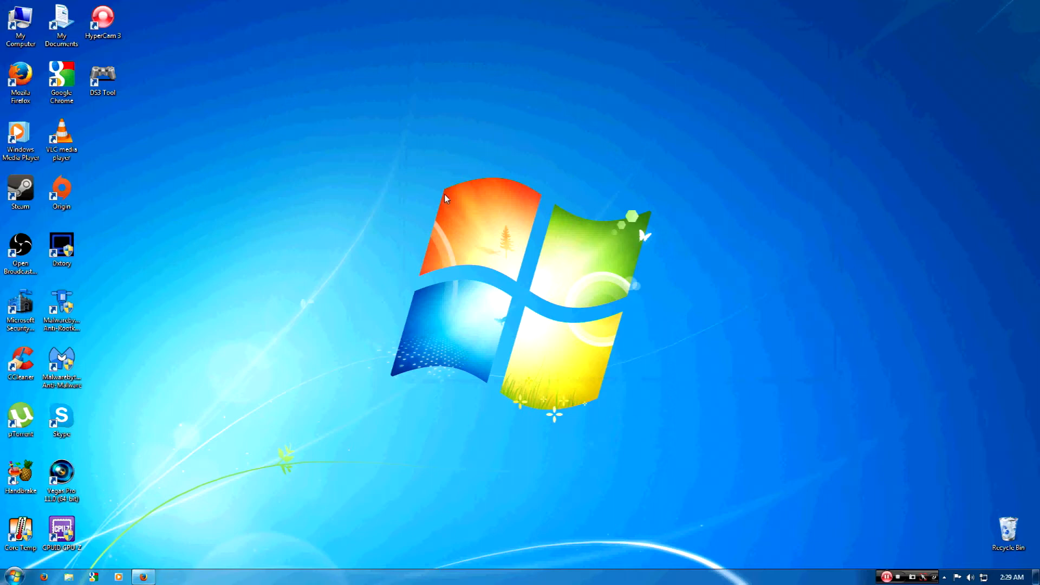
{"action": "mouse_move", "coordinate": [177, 107]}
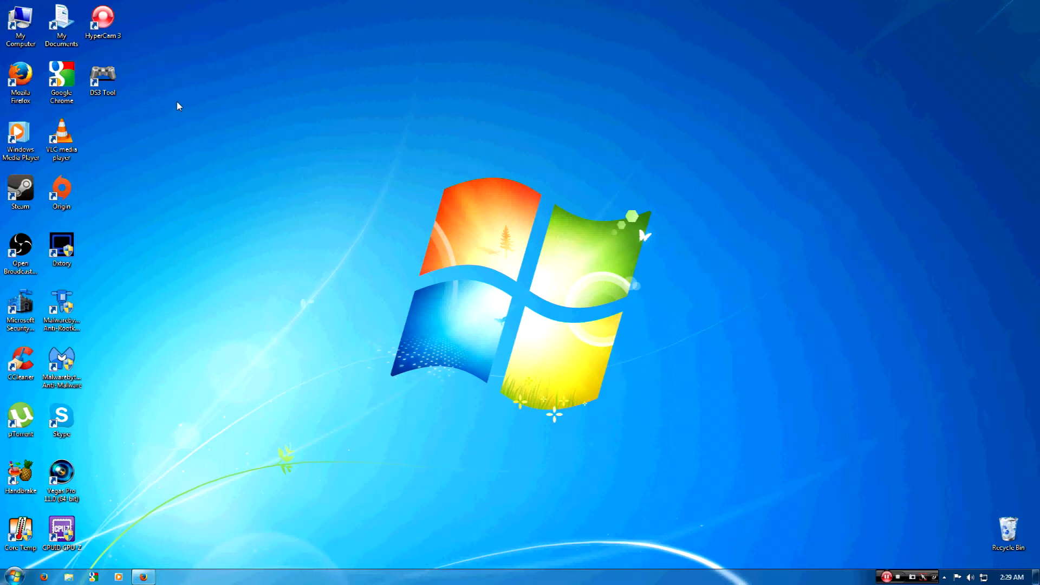
{"action": "mouse_move", "coordinate": [186, 100]}
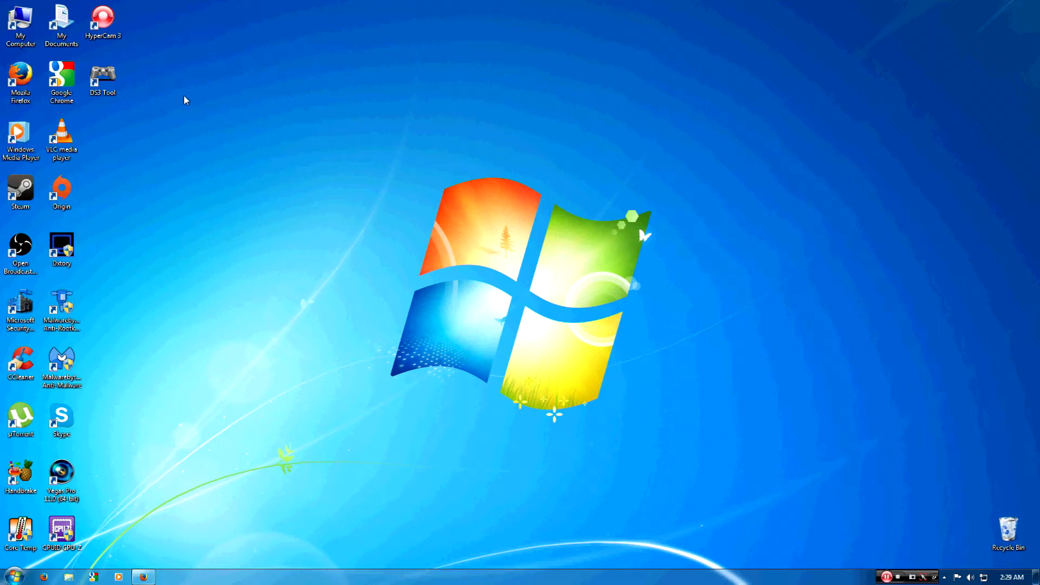
{"action": "mouse_move", "coordinate": [179, 80]}
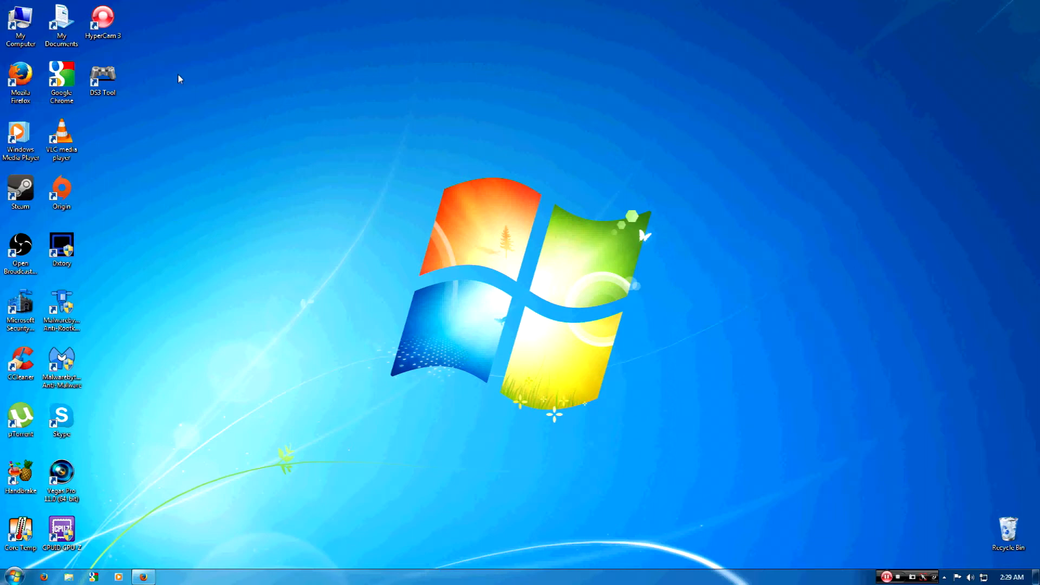
{"action": "mouse_move", "coordinate": [181, 100]}
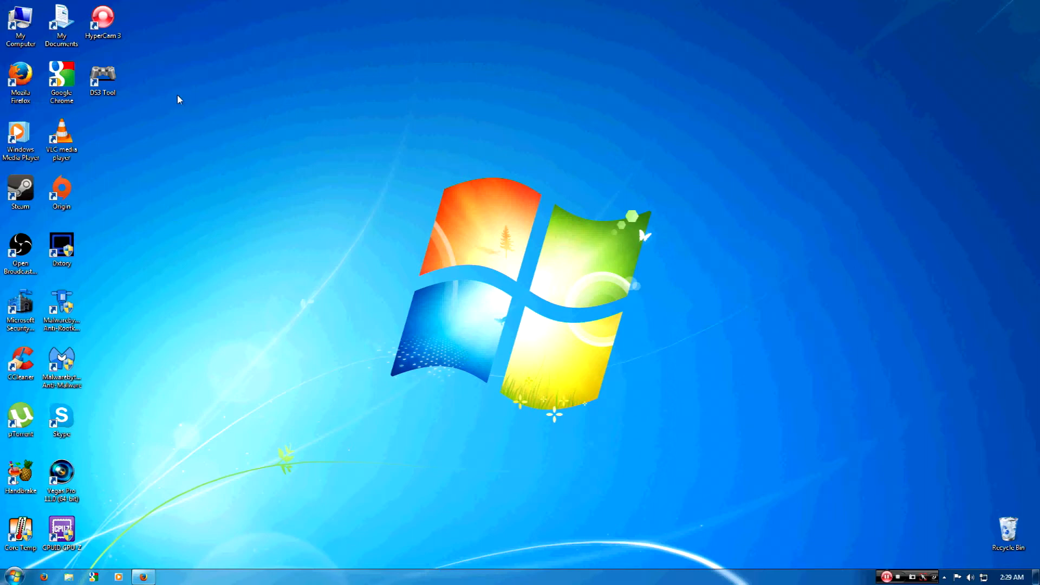
{"action": "mouse_move", "coordinate": [174, 98]}
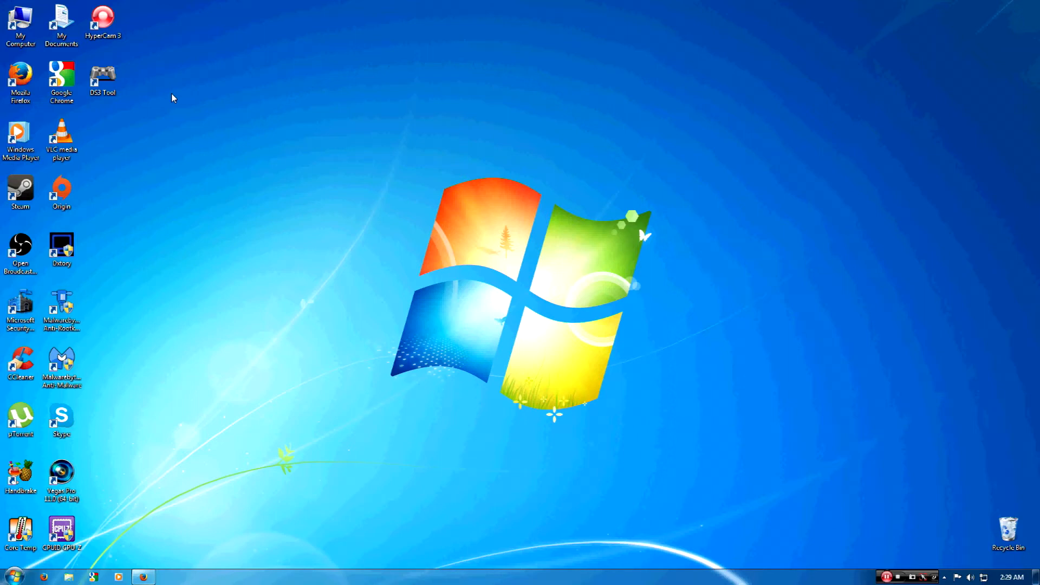
{"action": "mouse_move", "coordinate": [132, 465]}
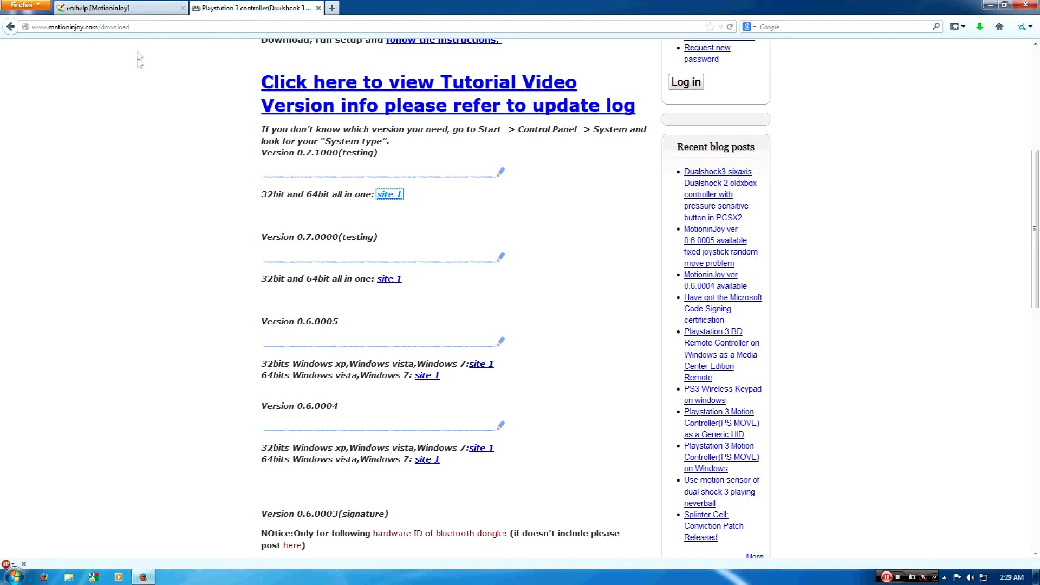
{"action": "mouse_move", "coordinate": [453, 163]}
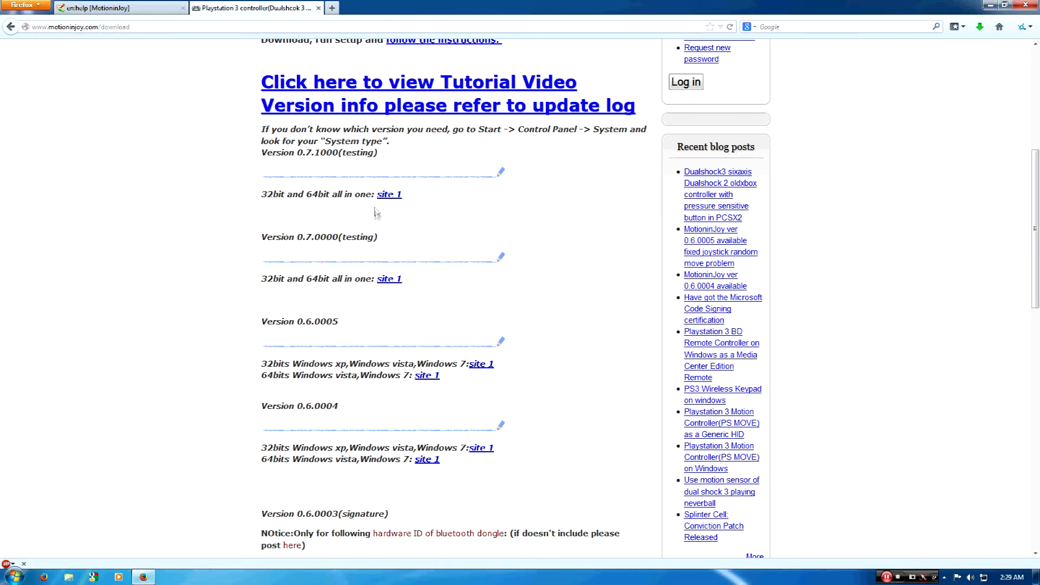
{"action": "mouse_move", "coordinate": [389, 194]}
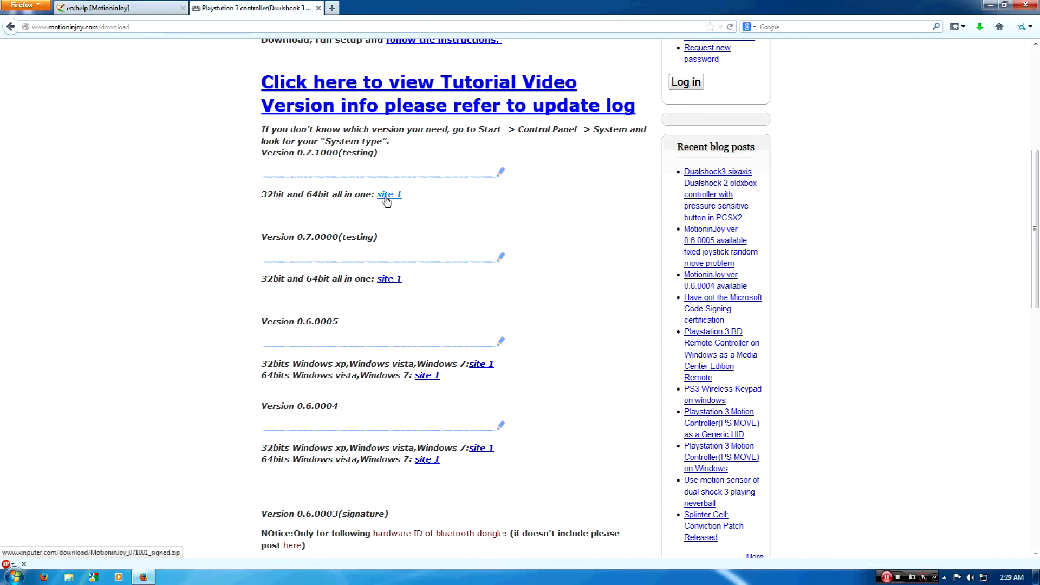
{"action": "mouse_move", "coordinate": [390, 279]}
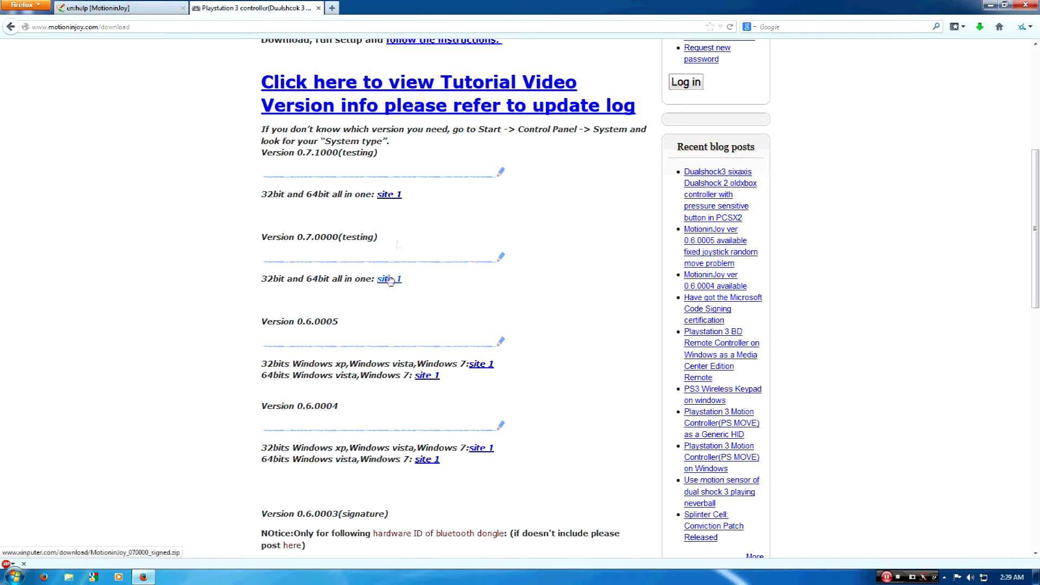
{"action": "mouse_move", "coordinate": [390, 278]}
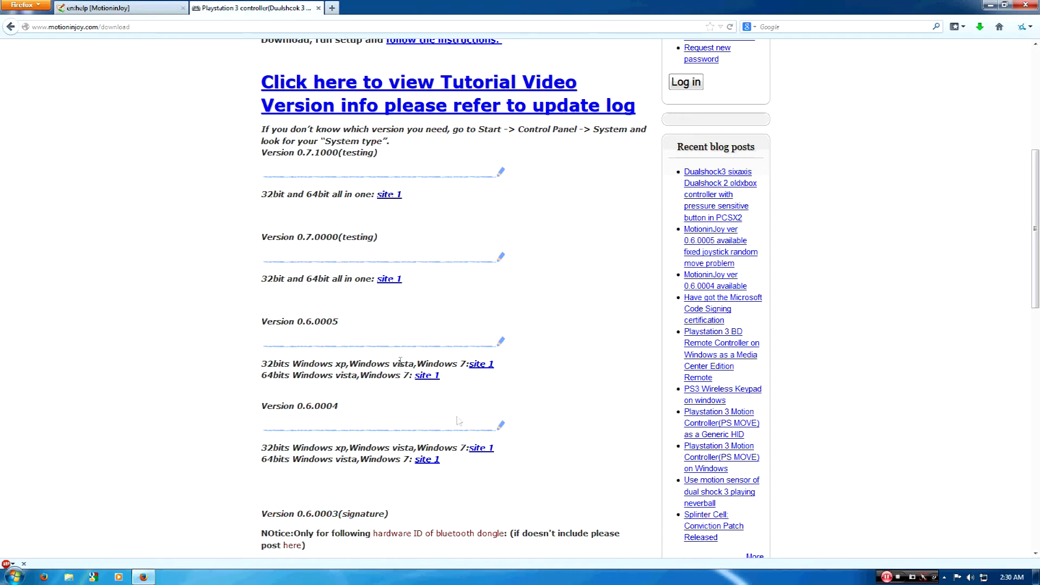
Download the 32bit and 64bit all-in-one driver zip (version 0.7.0000) via the 'site 1' link.
{"action": "left_click", "coordinate": [389, 278]}
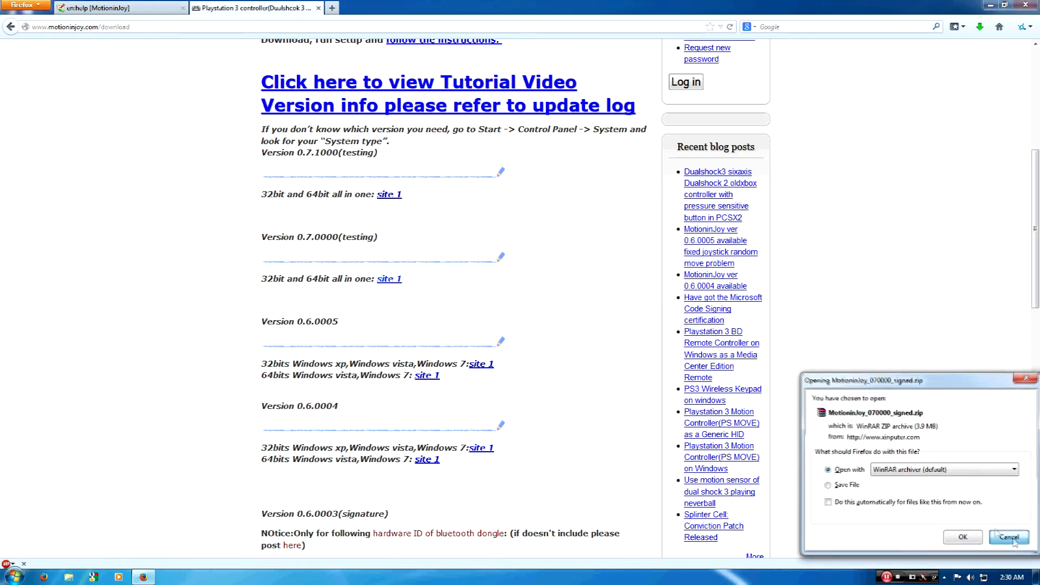
Open MotioninJoy_071001_signed.zip in WinRAR, view its single installer, then close WinRAR.
{"action": "left_click", "coordinate": [961, 538]}
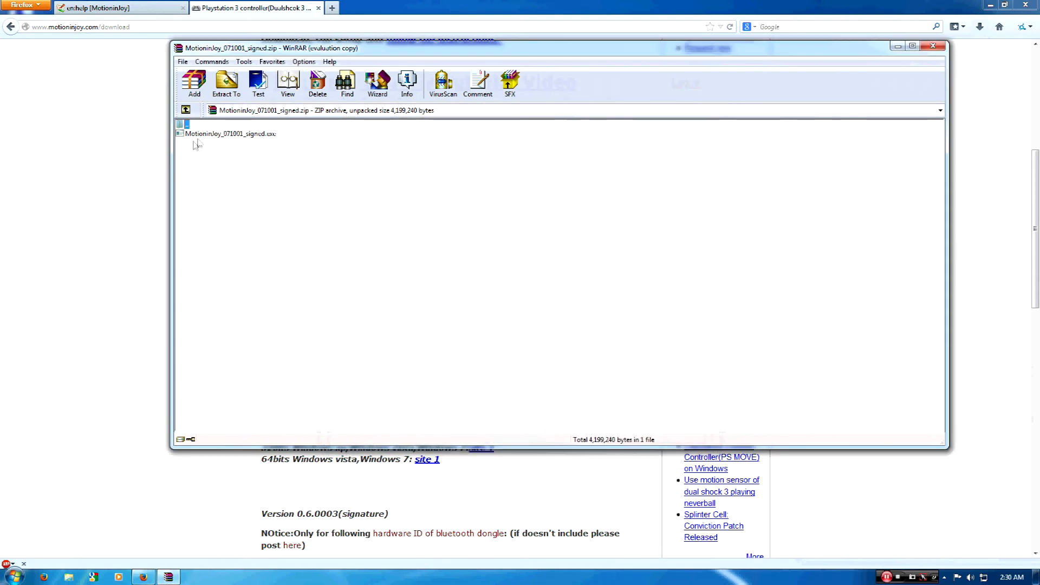
{"action": "mouse_move", "coordinate": [226, 140]}
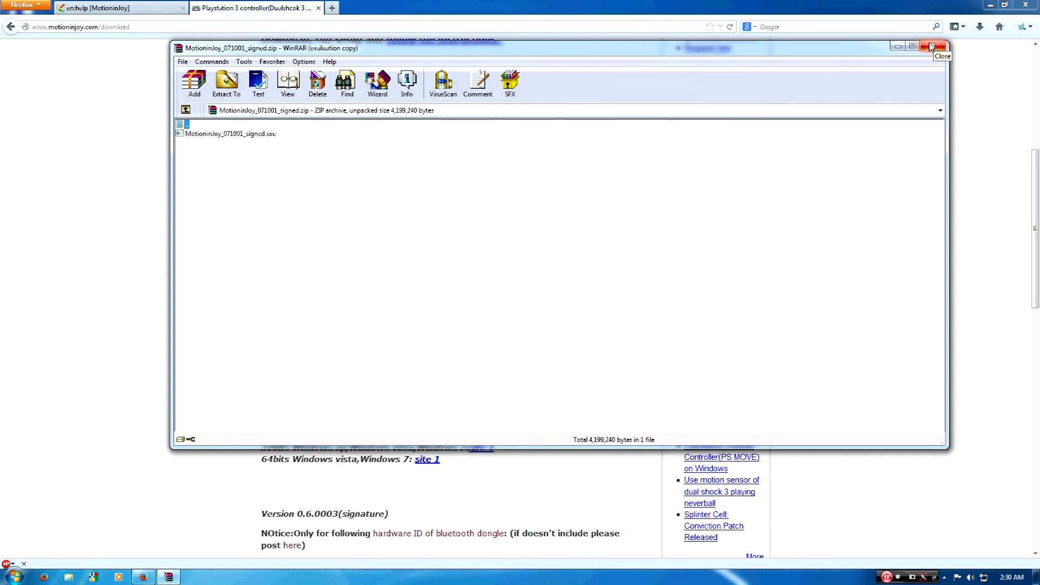
{"action": "left_click", "coordinate": [934, 46]}
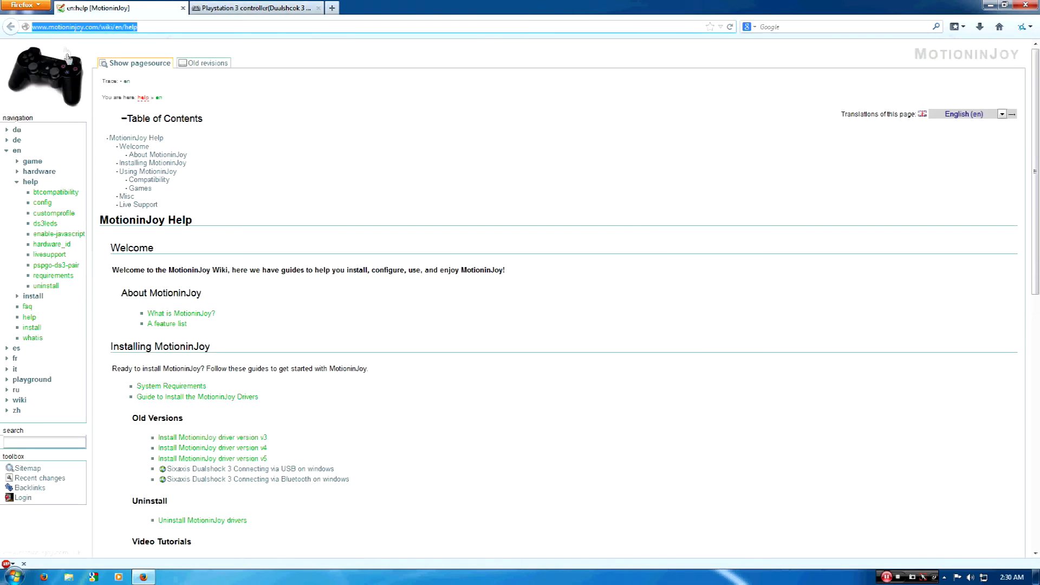
{"action": "mouse_move", "coordinate": [123, 20]}
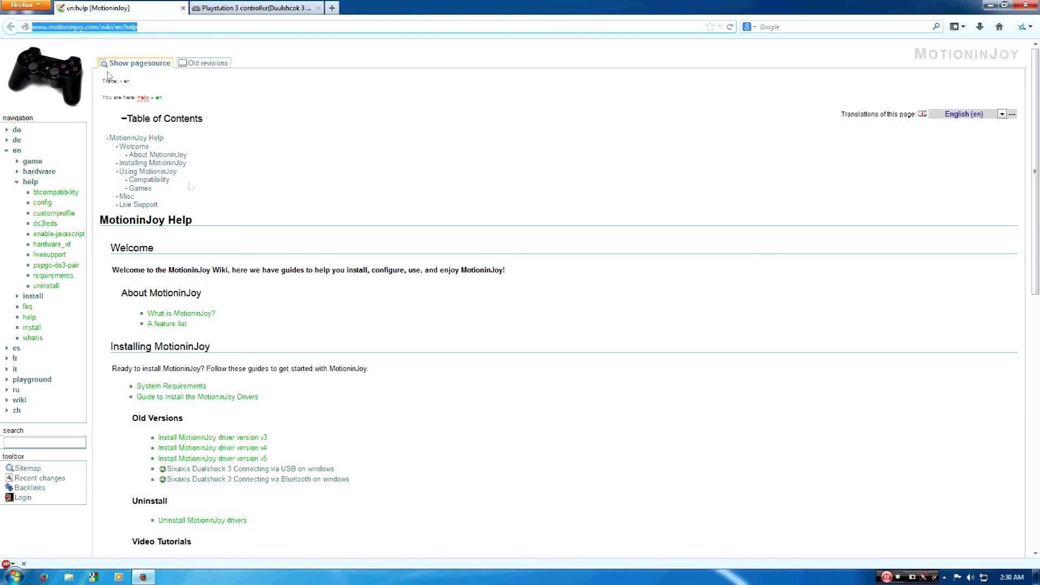
{"action": "mouse_move", "coordinate": [266, 284]}
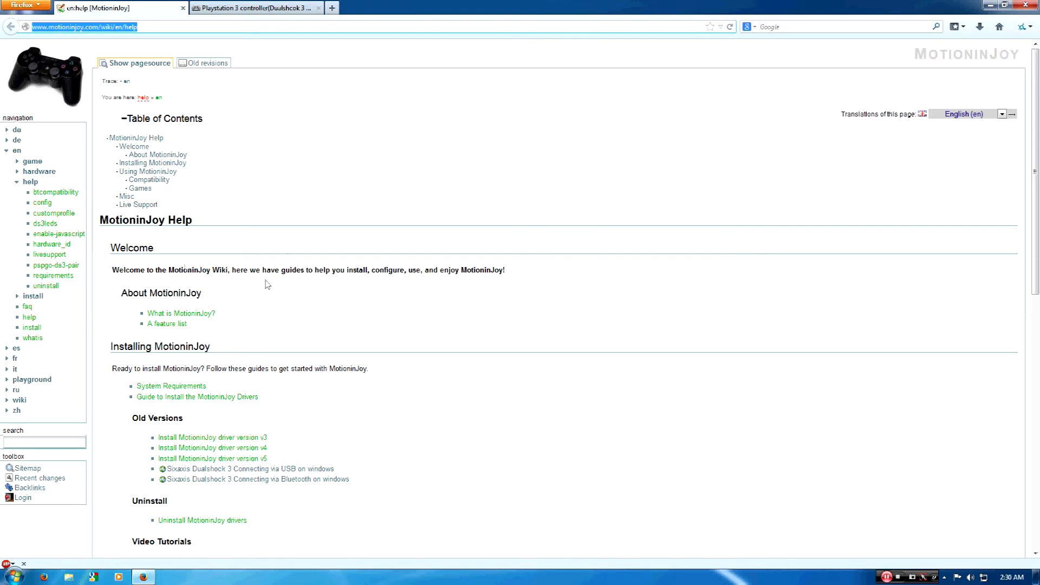
{"action": "mouse_move", "coordinate": [204, 197]}
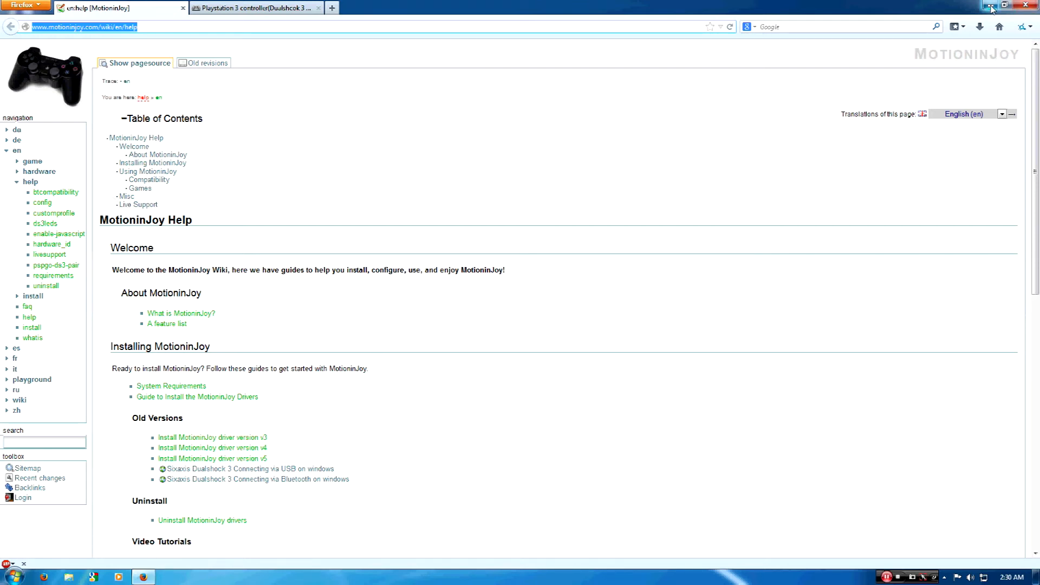
Minimize the Firefox MotioninJoy help wiki window.
{"action": "left_click", "coordinate": [1028, 6]}
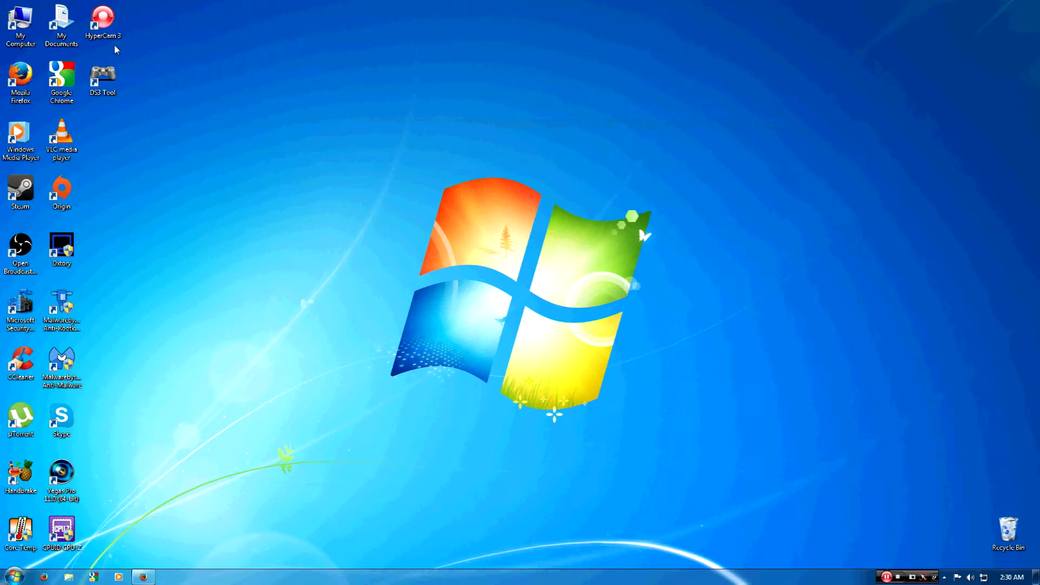
Launch the MotioninJoy Gamepad tool from the DS3 Tool shortcut and show Driver Manager.
{"action": "left_click", "coordinate": [102, 78]}
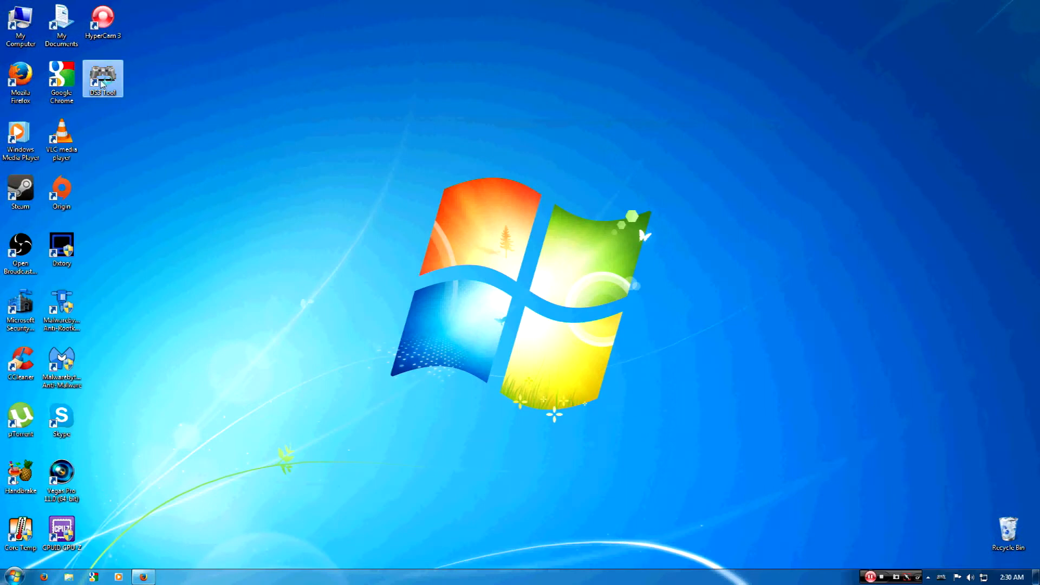
{"action": "double_click", "coordinate": [102, 78]}
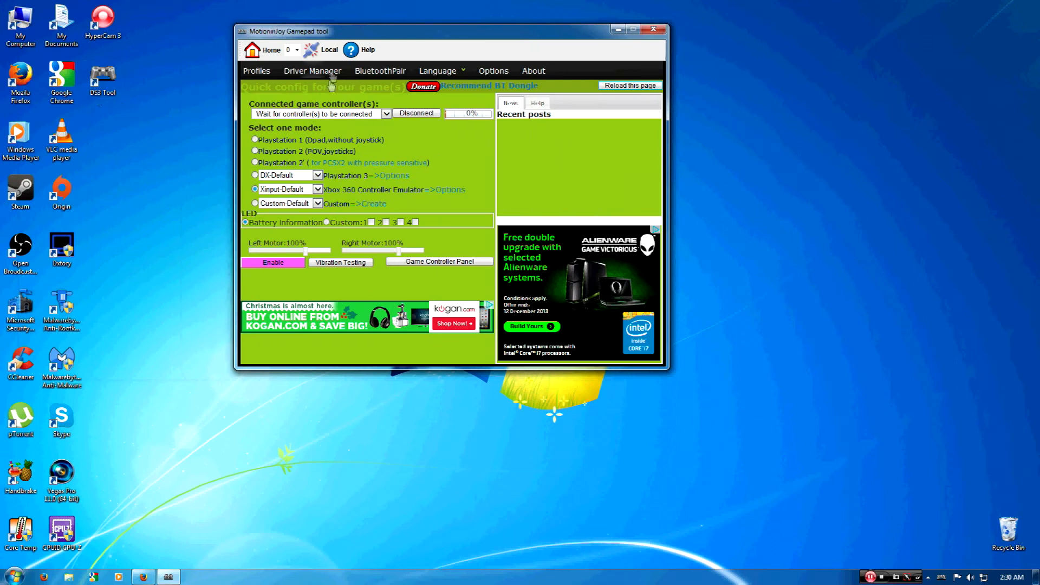
{"action": "mouse_move", "coordinate": [263, 249]}
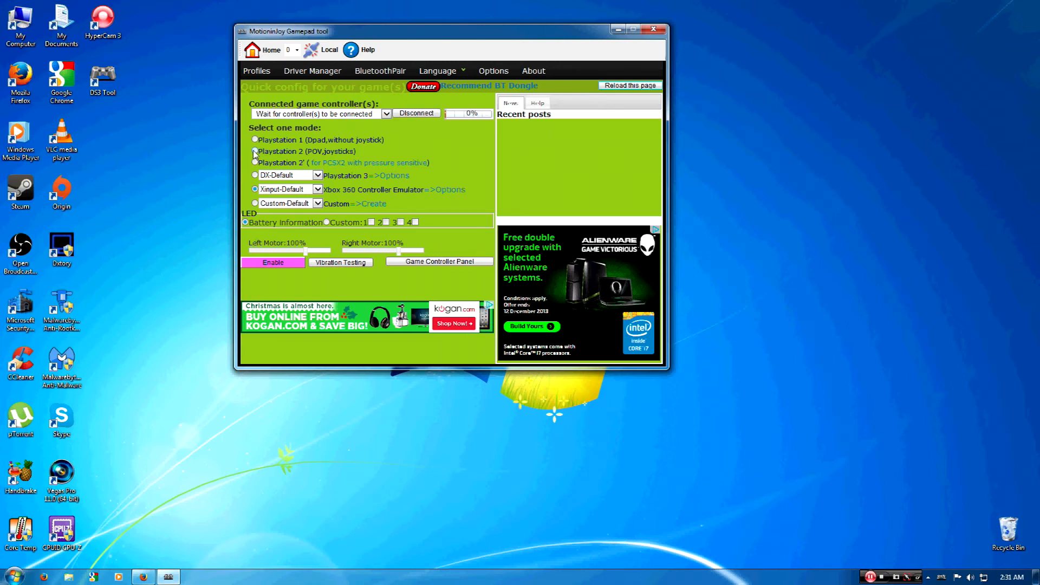
{"action": "mouse_move", "coordinate": [276, 254]}
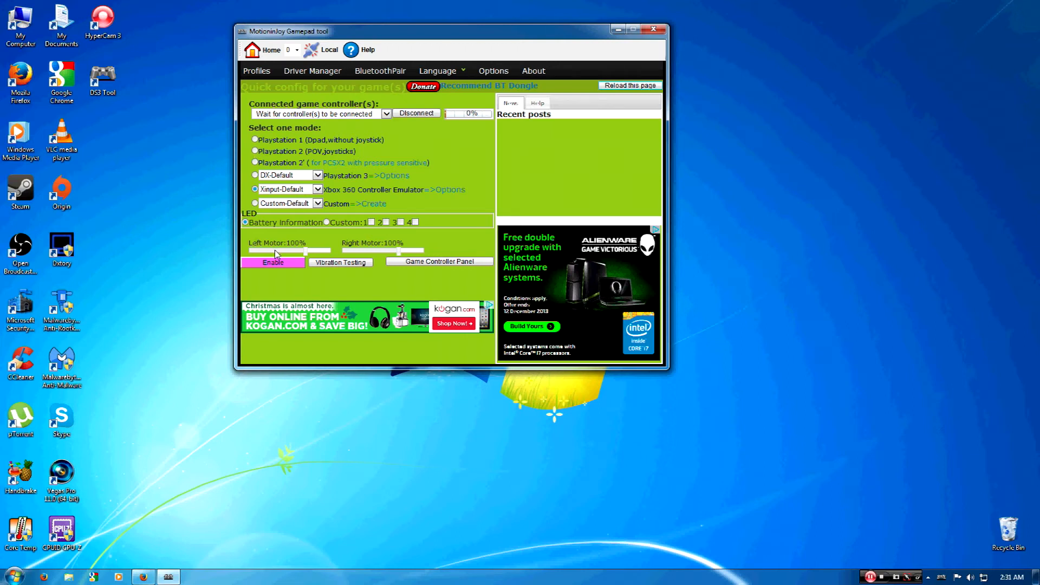
{"action": "mouse_move", "coordinate": [258, 165]}
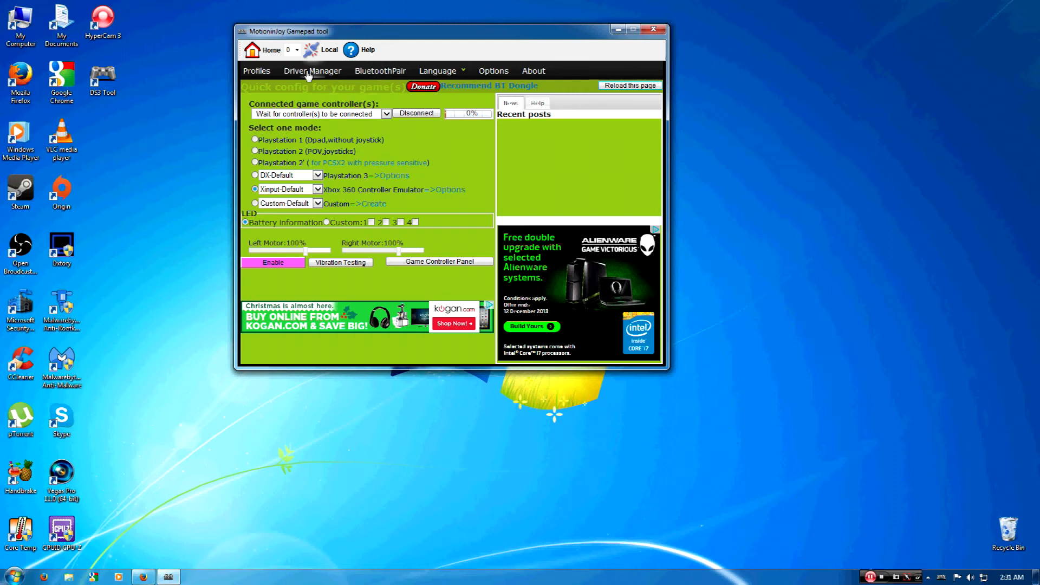
{"action": "mouse_move", "coordinate": [322, 50]}
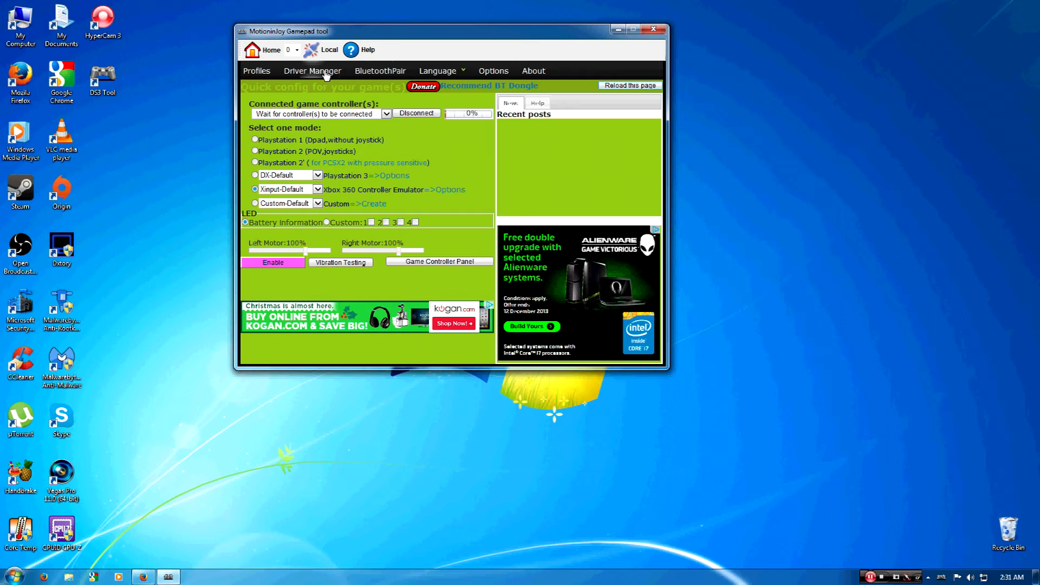
{"action": "left_click", "coordinate": [654, 29]}
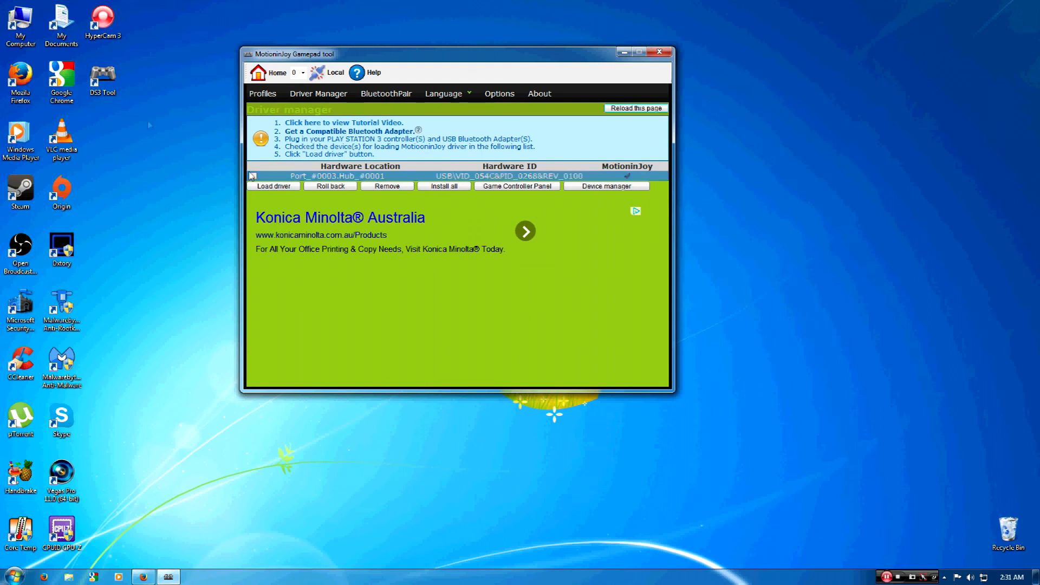
Tick the Port_#0003.Hub_#0001 device and install all MotioninJoy drivers.
{"action": "left_click", "coordinate": [254, 176]}
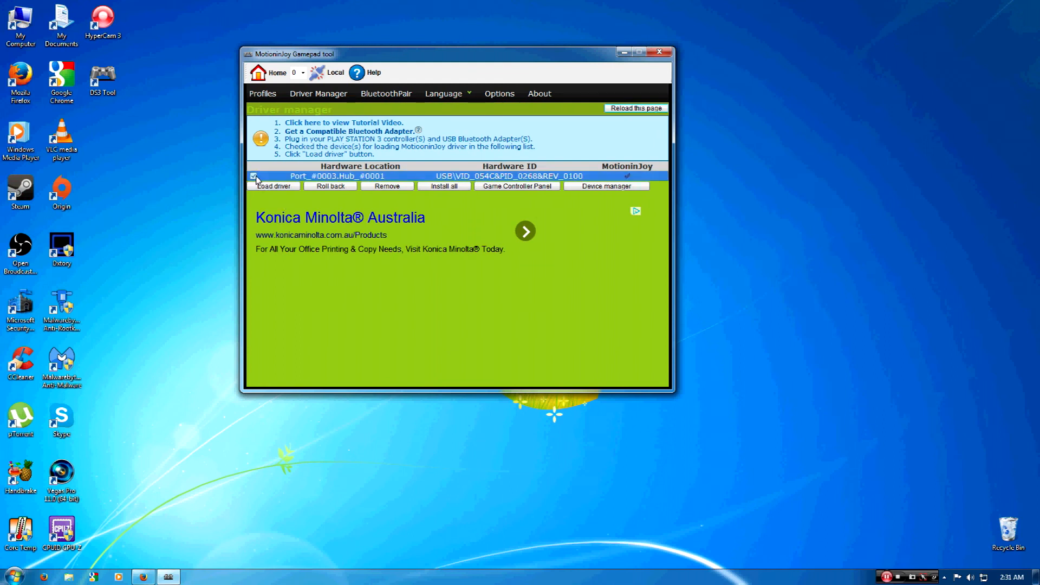
{"action": "mouse_move", "coordinate": [443, 186]}
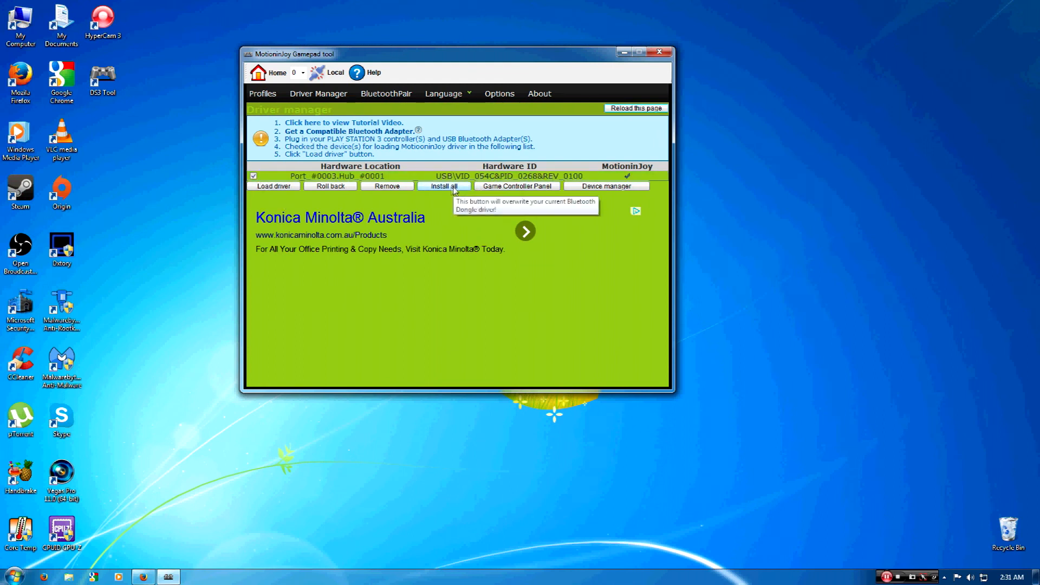
{"action": "left_click", "coordinate": [443, 185]}
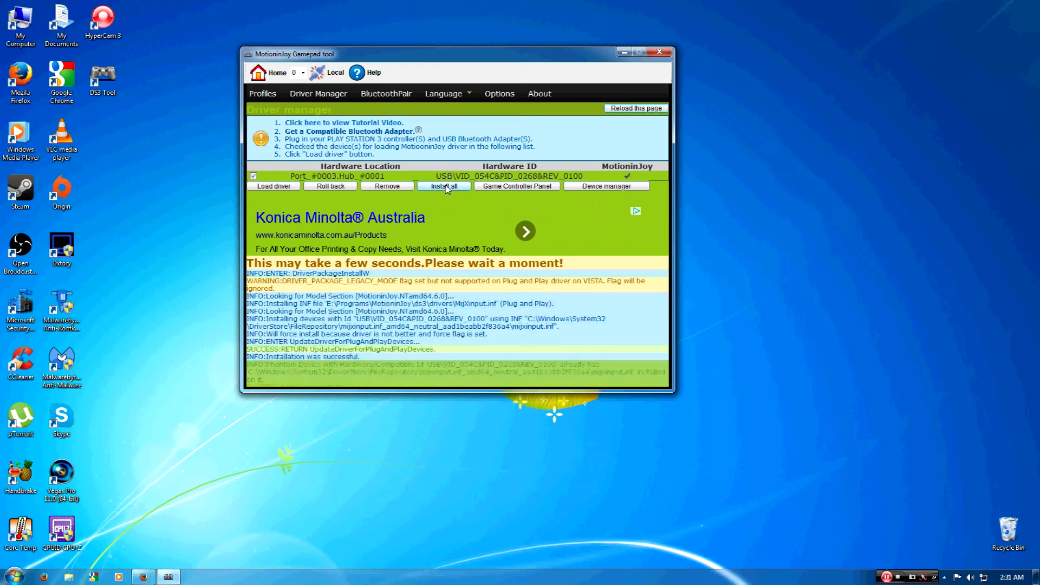
{"action": "left_click", "coordinate": [443, 186]}
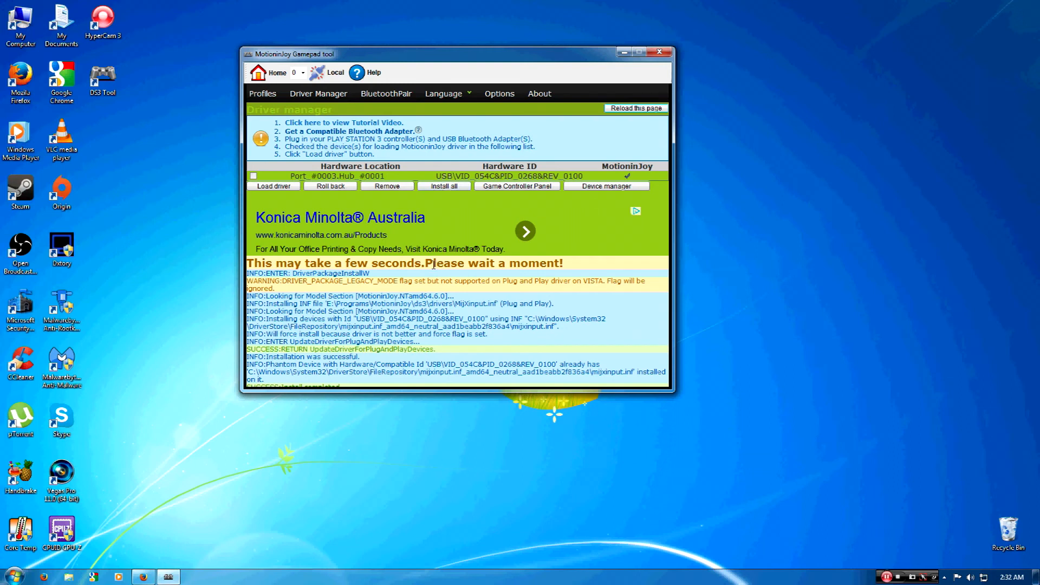
Re-tick Port_#0003.Hub_#0001 and load the MotioninJoy driver onto it.
{"action": "left_click", "coordinate": [254, 175]}
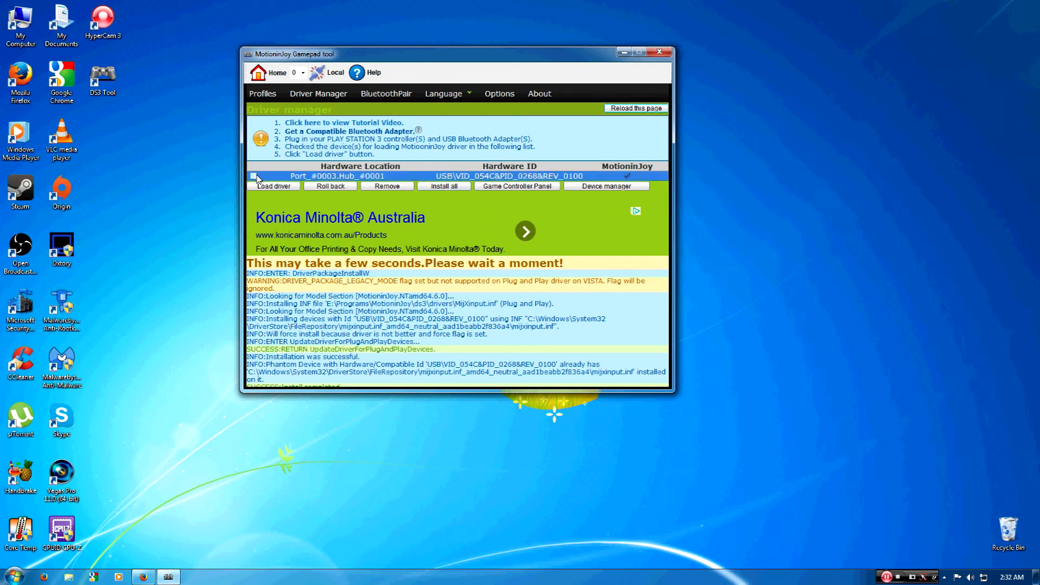
{"action": "left_click", "coordinate": [255, 175]}
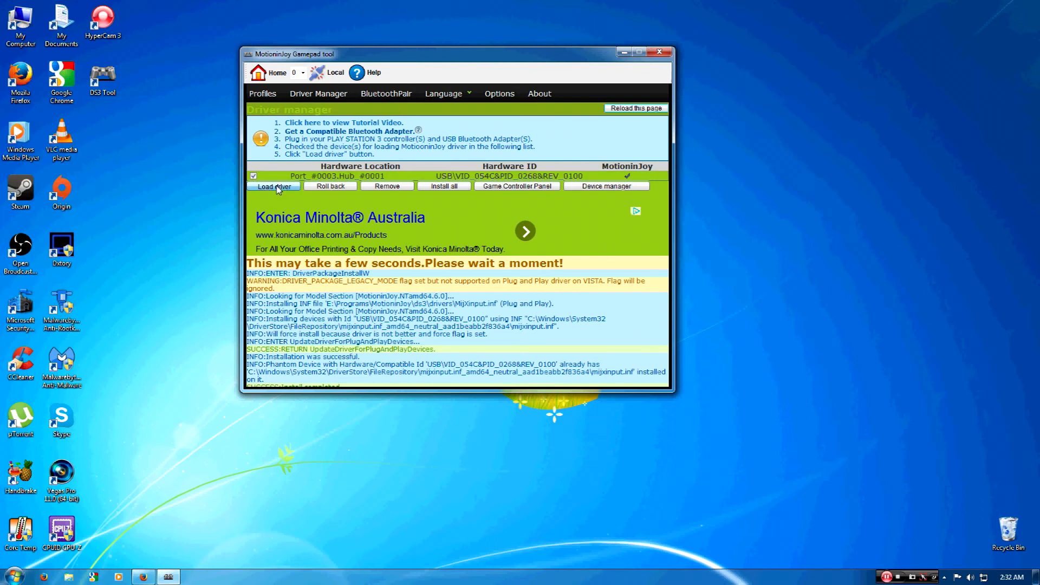
{"action": "left_click", "coordinate": [273, 186]}
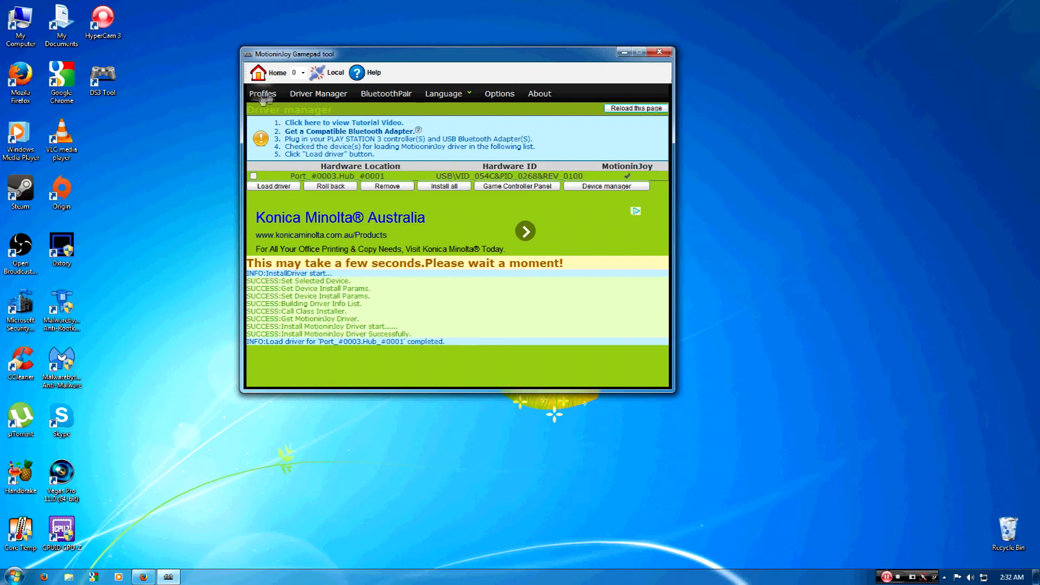
{"action": "left_click", "coordinate": [262, 94]}
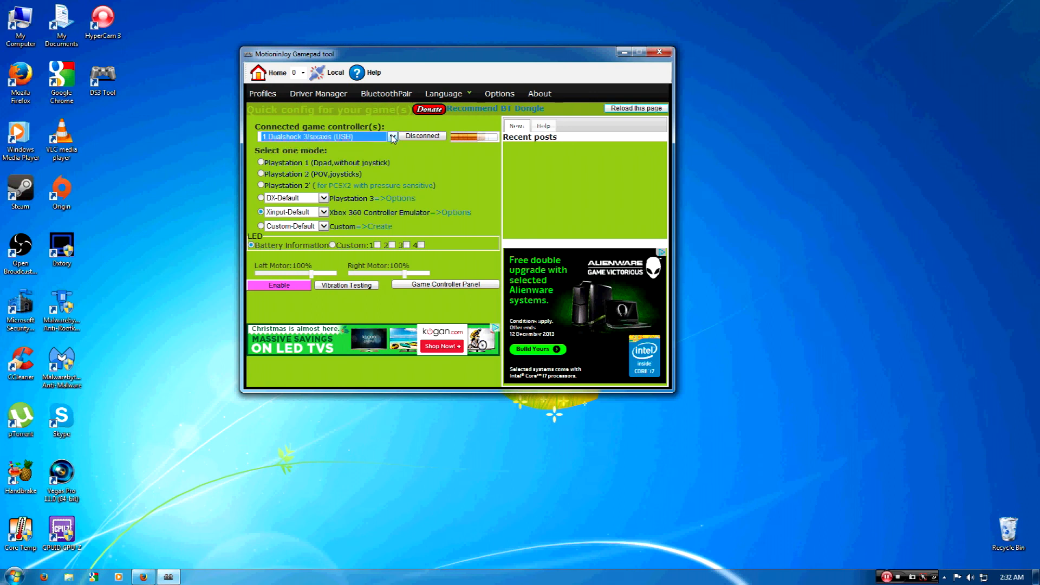
{"action": "mouse_move", "coordinate": [203, 123]}
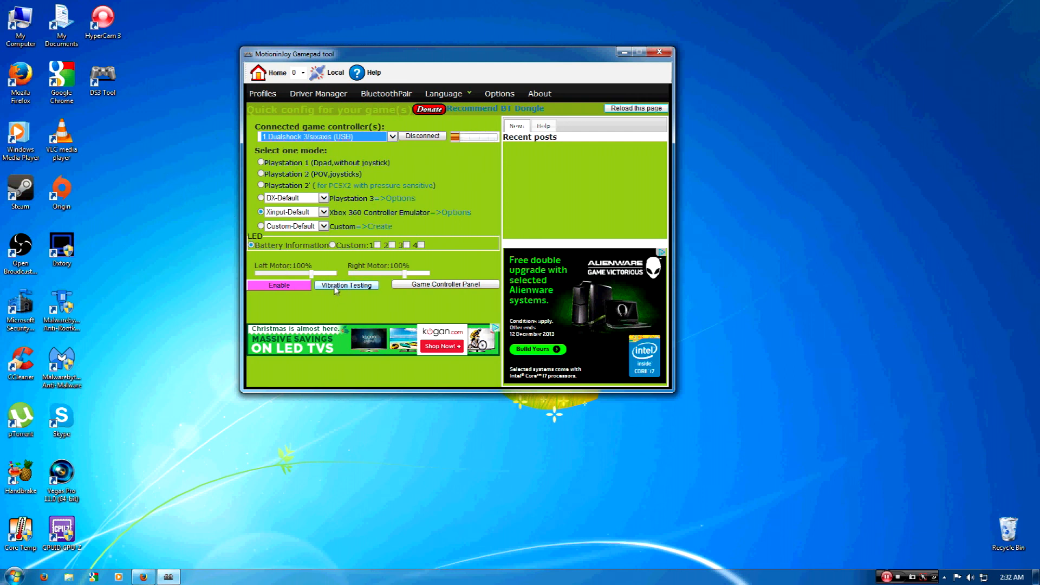
Run a vibration test on the connected Dualshock 3/sixaxis (USB) controller.
{"action": "left_click", "coordinate": [345, 285]}
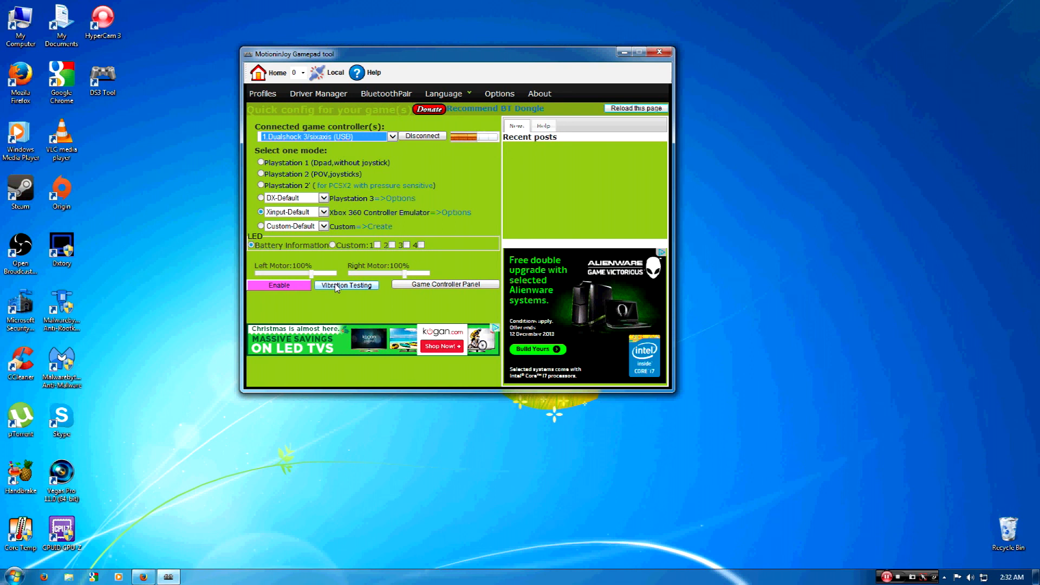